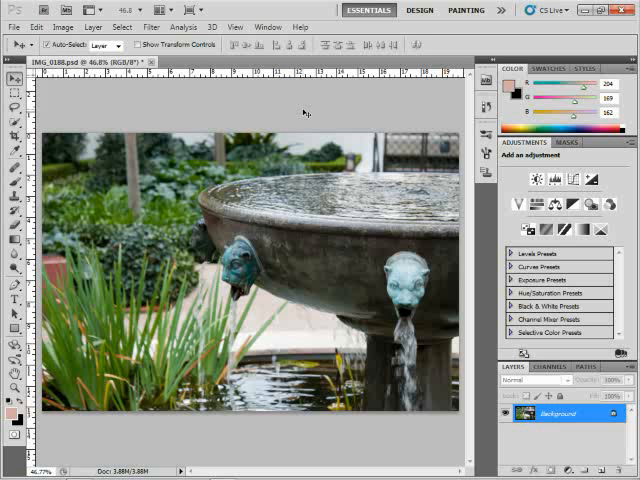
pyautogui.moveTo(550, 380)
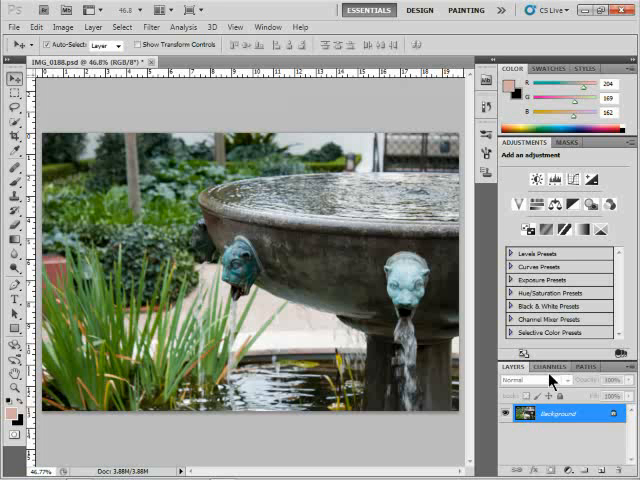
# Show the fountain photo's RGB, Red, Green and Blue channels and their shortcuts.
pyautogui.click(554, 365)
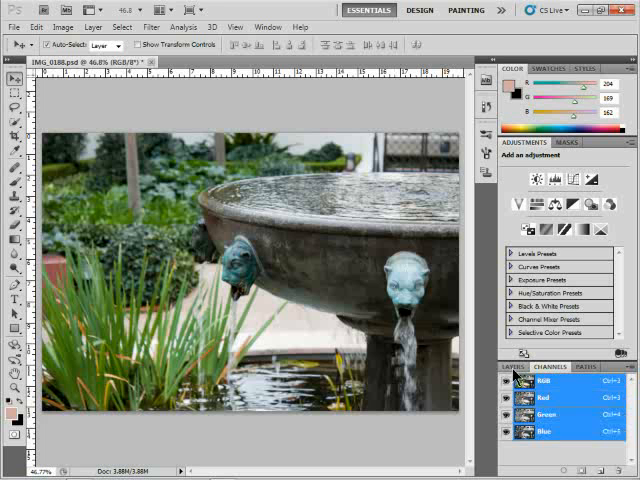
# Return to the layer list showing Curves 1 above the Background.
pyautogui.click(574, 180)
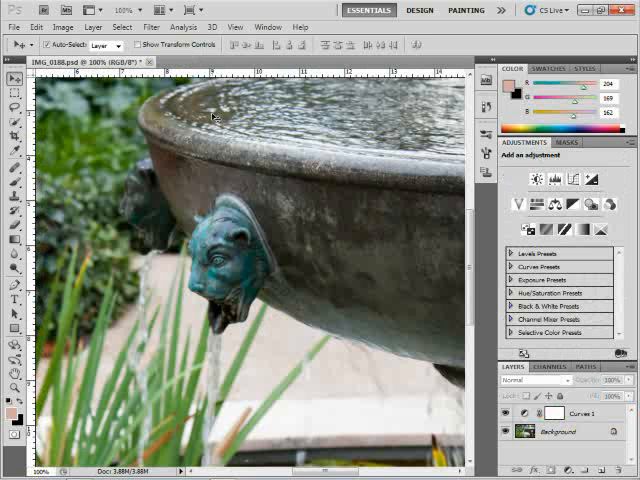
pyautogui.moveTo(247, 104)
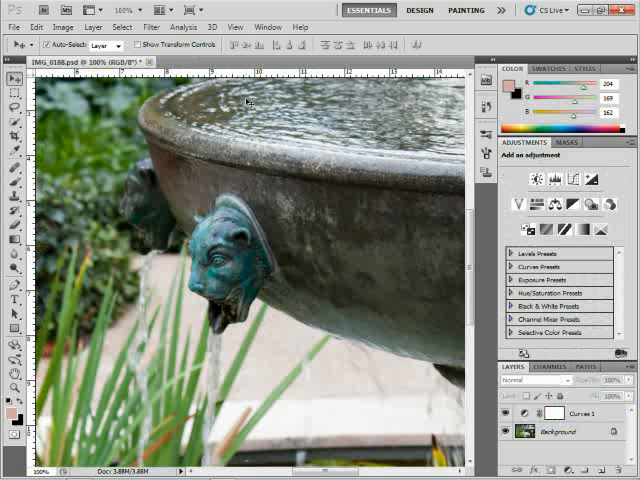
# Fit the whole fountain photo in the window at 46.8% via View > Fit on Screen.
pyautogui.click(234, 27)
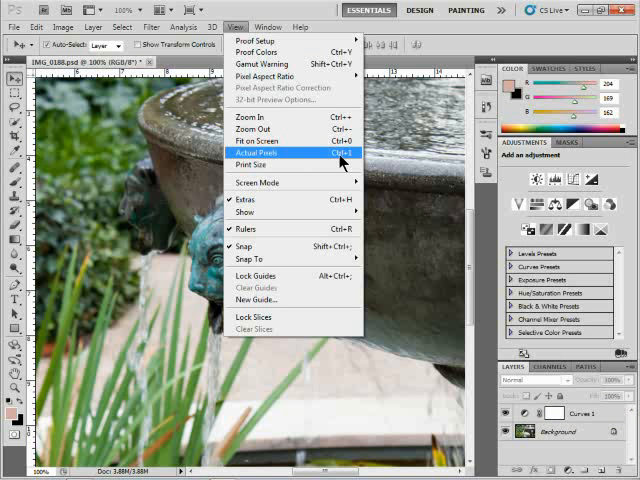
pyautogui.click(262, 152)
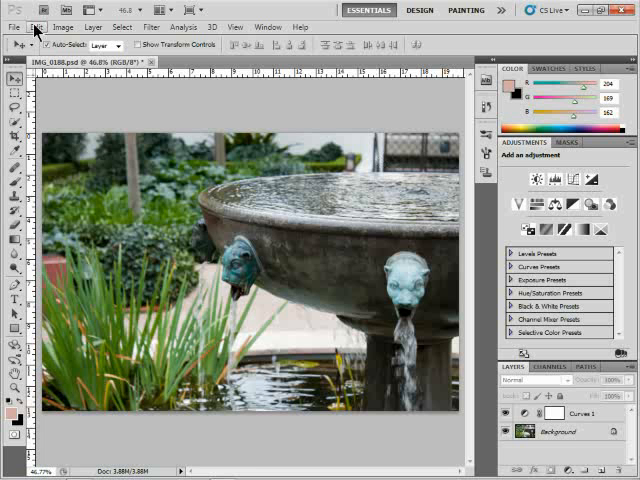
# Open the Edit menu to reach the keyboard shortcut settings.
pyautogui.click(37, 27)
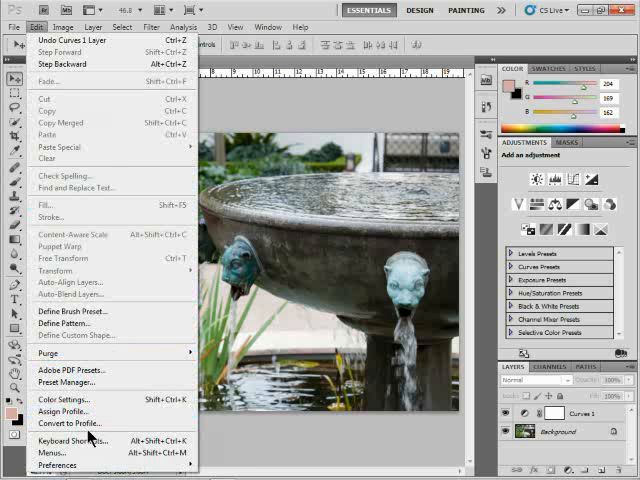
pyautogui.moveTo(75, 439)
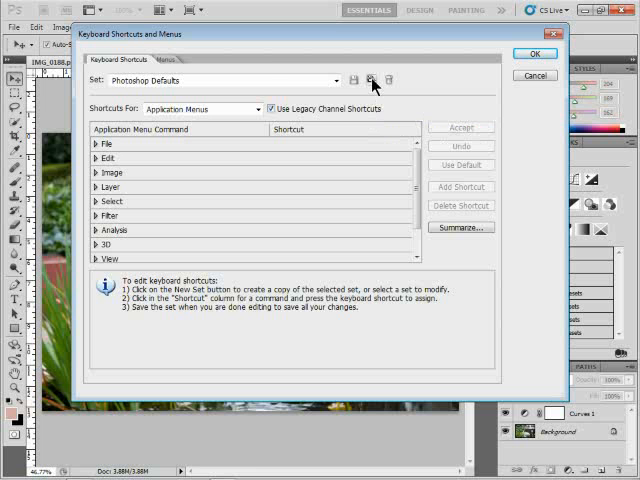
# Save a new custom shortcut set named 'rian' and accept the Keyboard Shortcuts settings.
pyautogui.click(370, 80)
pyautogui.write('B')
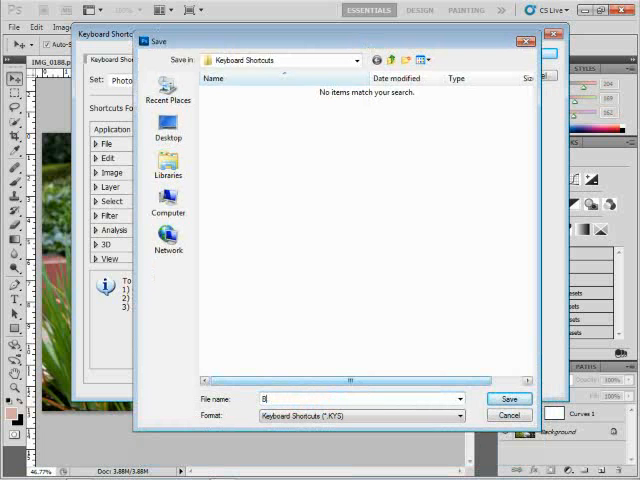
pyautogui.write('rian')
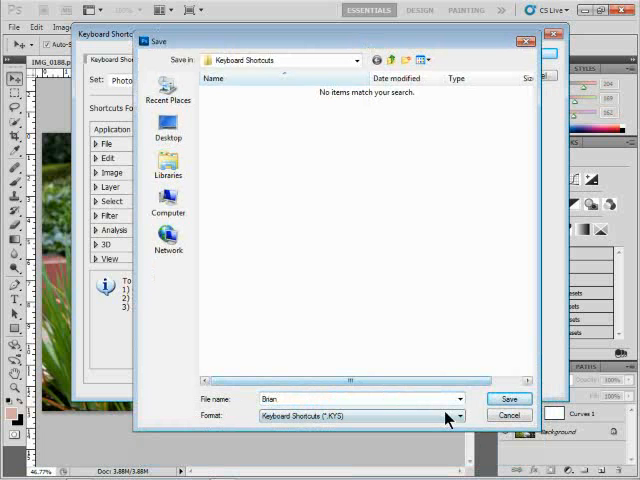
pyautogui.click(509, 399)
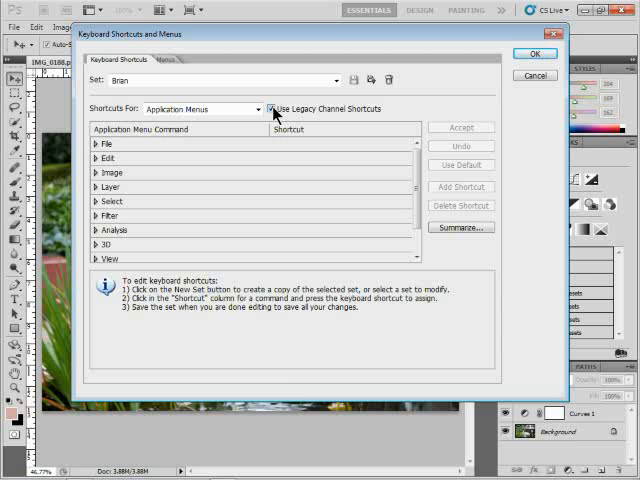
pyautogui.click(534, 53)
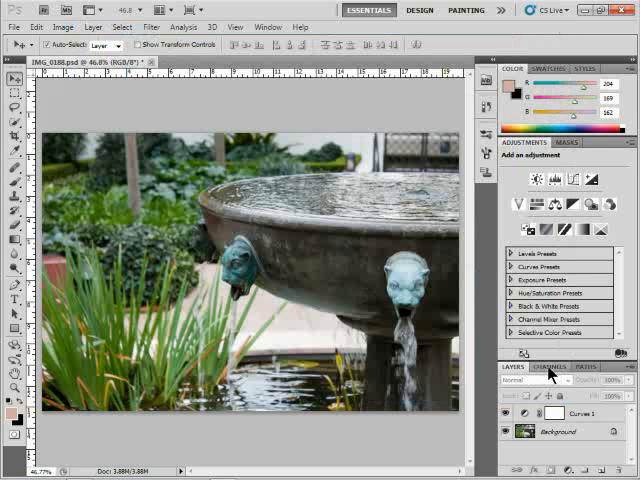
# Display the fountain photo's channel list with its RGB, Red, Green and Blue shortcuts.
pyautogui.click(546, 366)
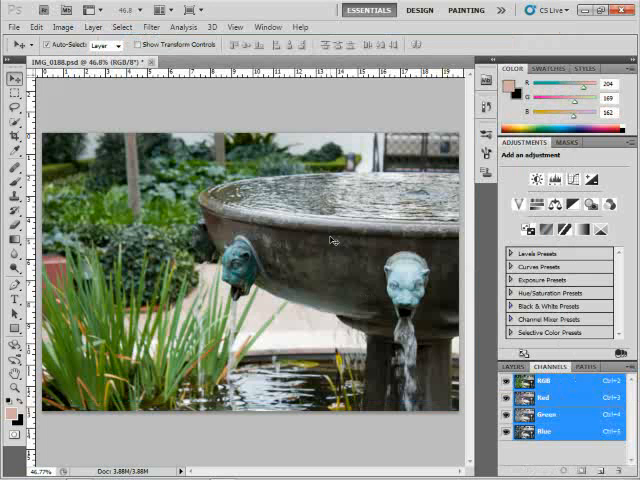
pyautogui.moveTo(218, 138)
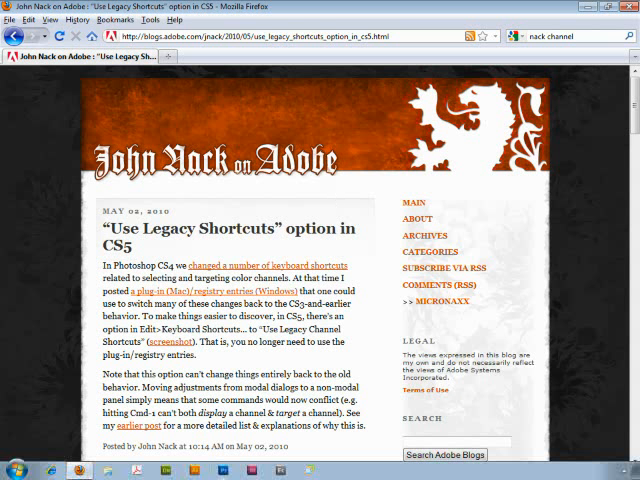
pyautogui.moveTo(222, 472)
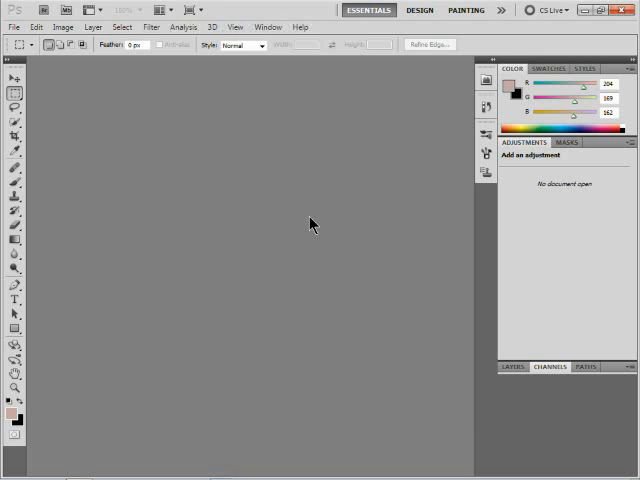
# Reopen IMG_0188.psd from the File menu.
pyautogui.click(13, 27)
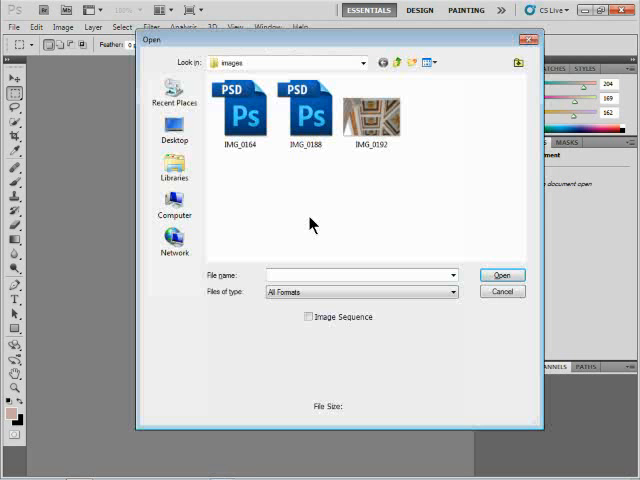
pyautogui.click(502, 291)
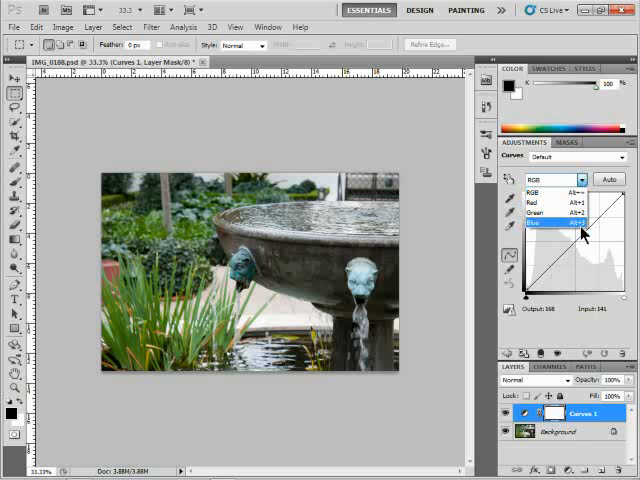
# Dismiss open menus, select the Move tool, and check channel shortcuts in the Channels panel.
pyautogui.click(234, 27)
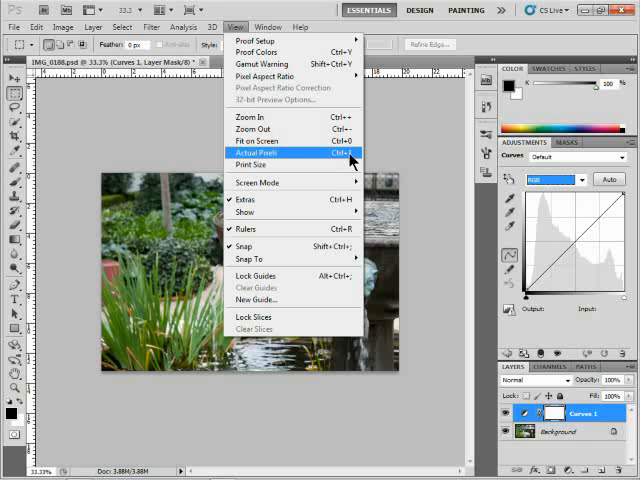
pyautogui.click(255, 152)
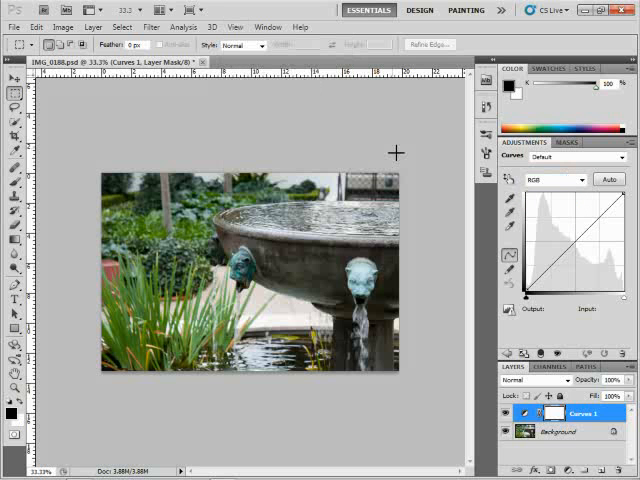
pyautogui.click(14, 73)
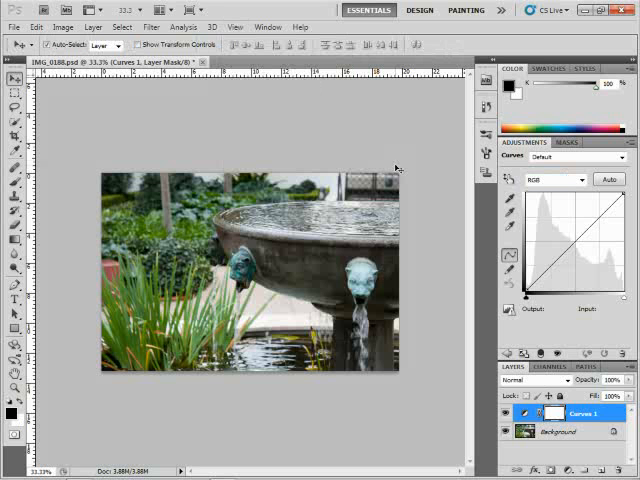
pyautogui.click(548, 366)
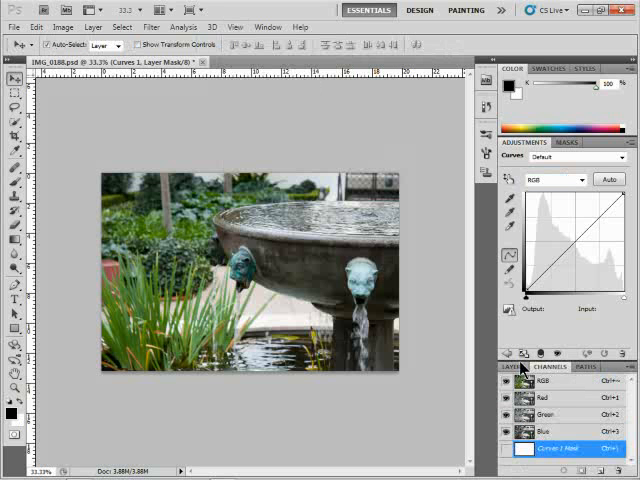
pyautogui.click(516, 366)
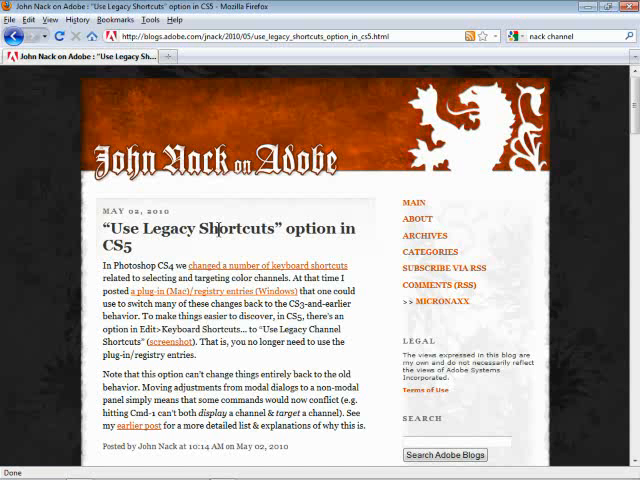
pyautogui.scroll(-3)
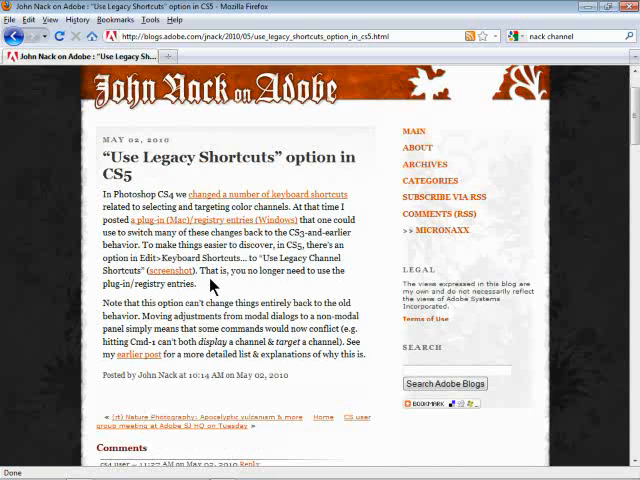
pyautogui.scroll(-3)
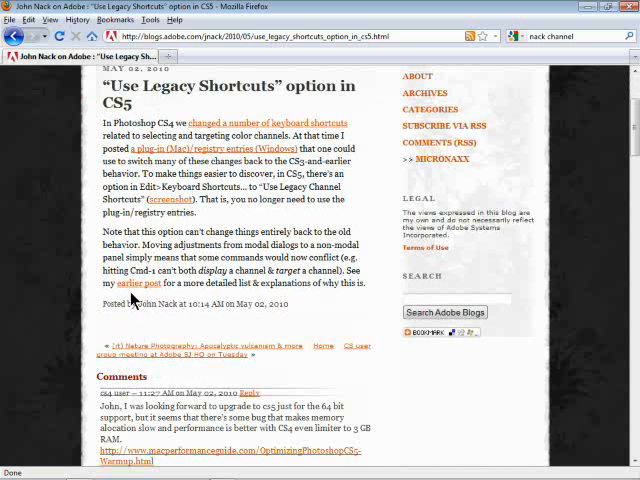
pyautogui.scroll(3)
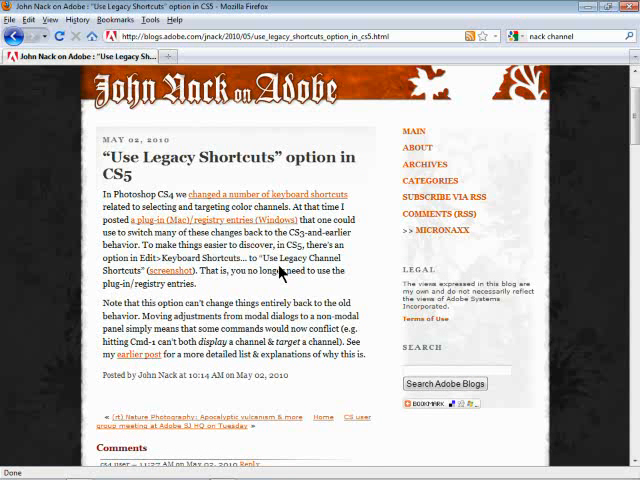
pyautogui.moveTo(140, 354)
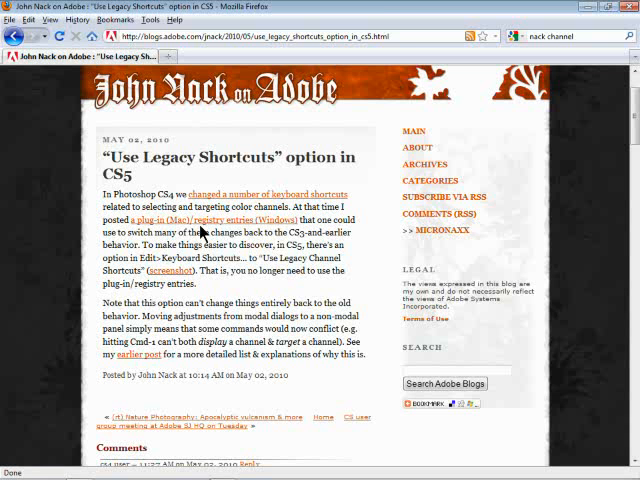
pyautogui.moveTo(267, 220)
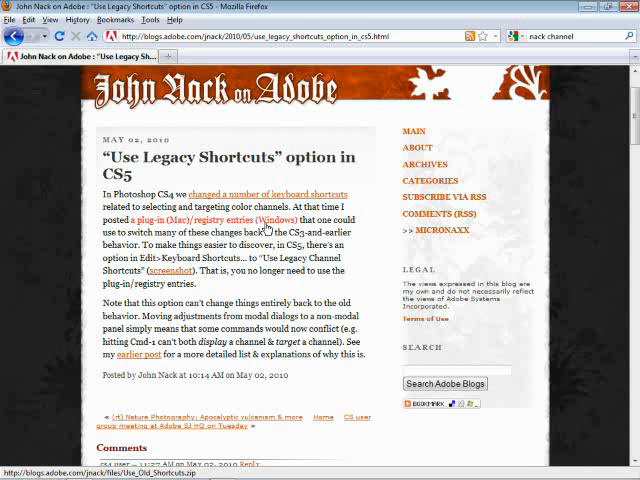
pyautogui.scroll(-3)
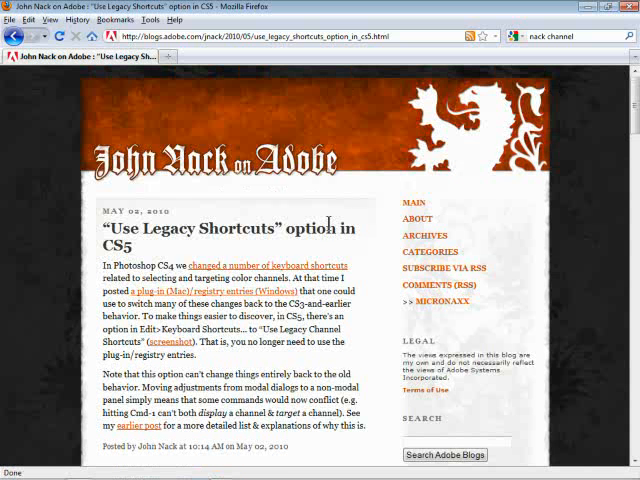
pyautogui.moveTo(306, 182)
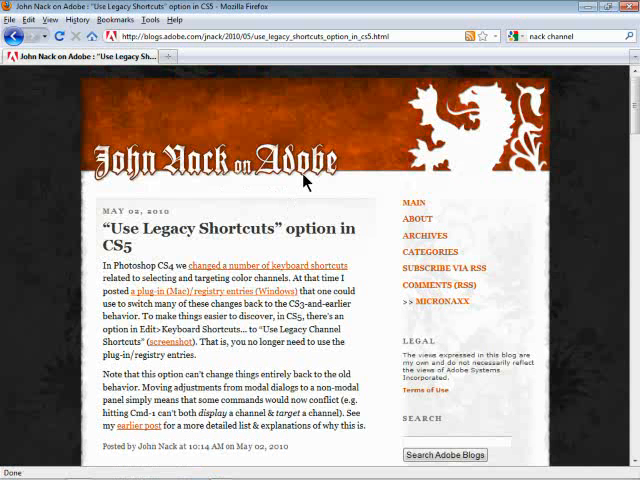